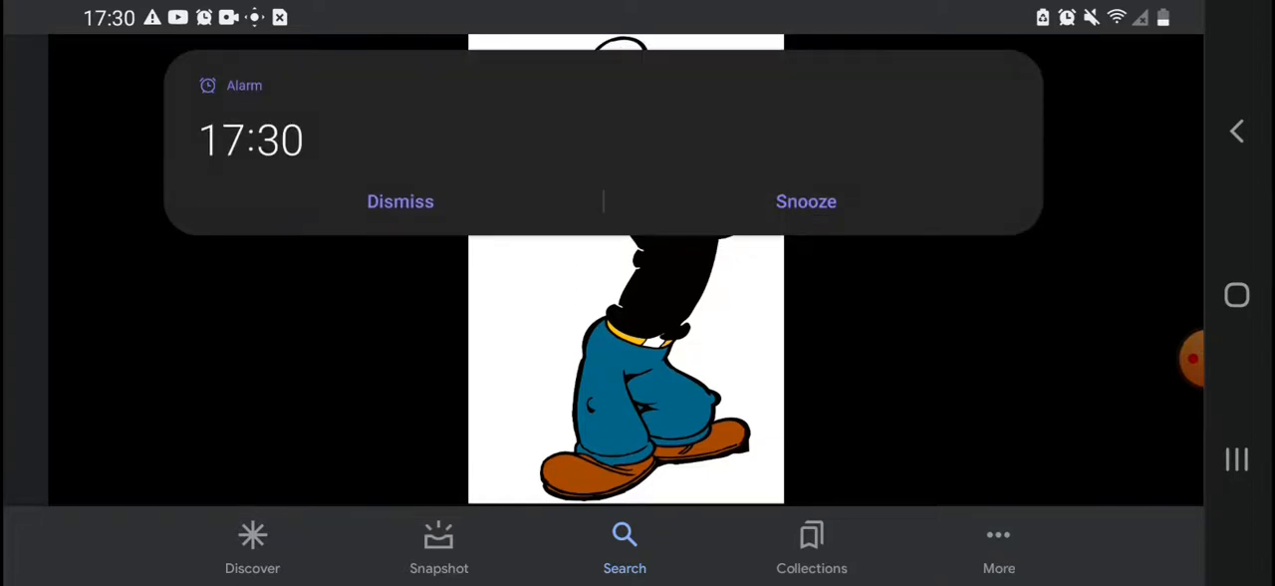
Dismiss the alarm notification and open the Popeye spinach cartoon image full-screen.
{"action": "left_click", "coordinate": [399, 200]}
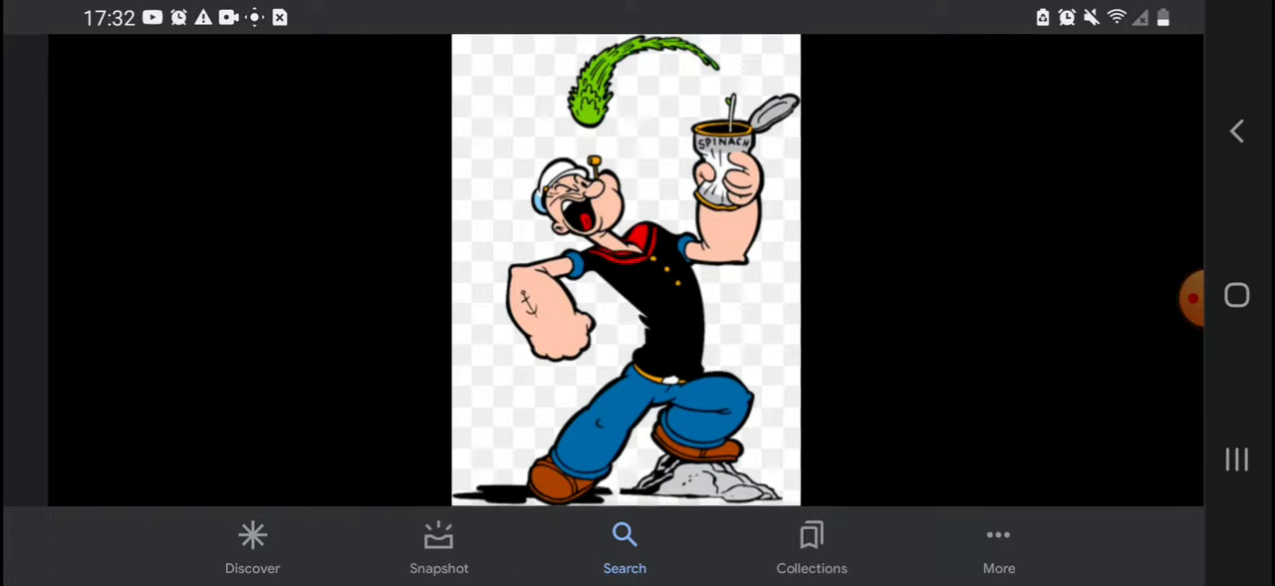
{"action": "left_click", "coordinate": [1191, 297]}
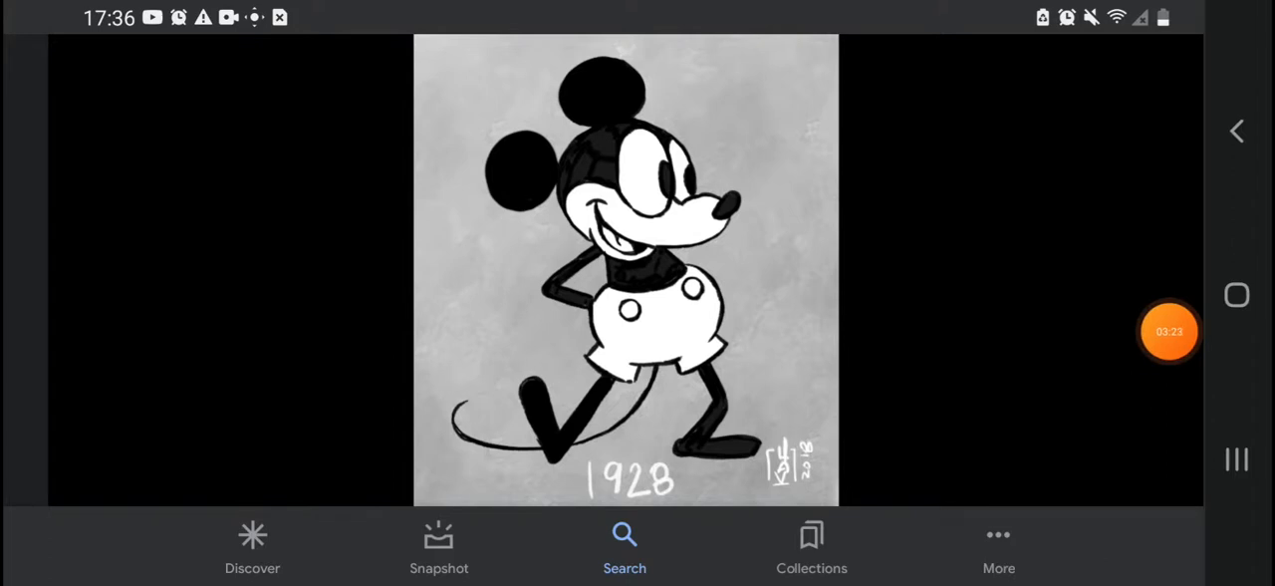
Open the black-and-white 1928 Mickey Mouse drawing full-screen from the image results.
{"action": "left_click", "coordinate": [1169, 331]}
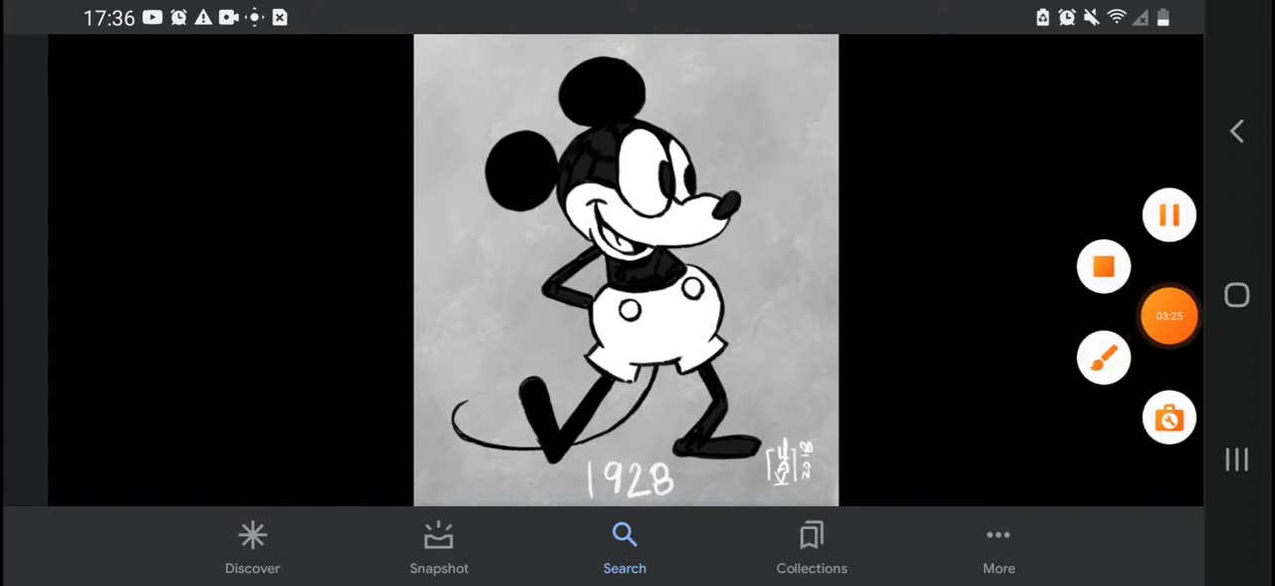